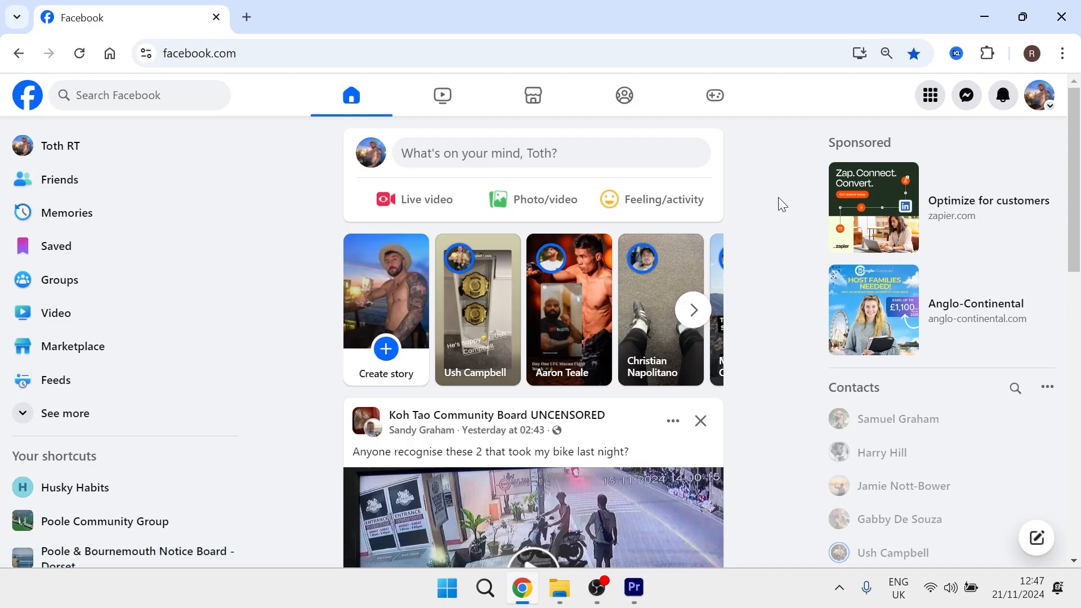
{"action": "mouse_move", "coordinate": [424, 60]}
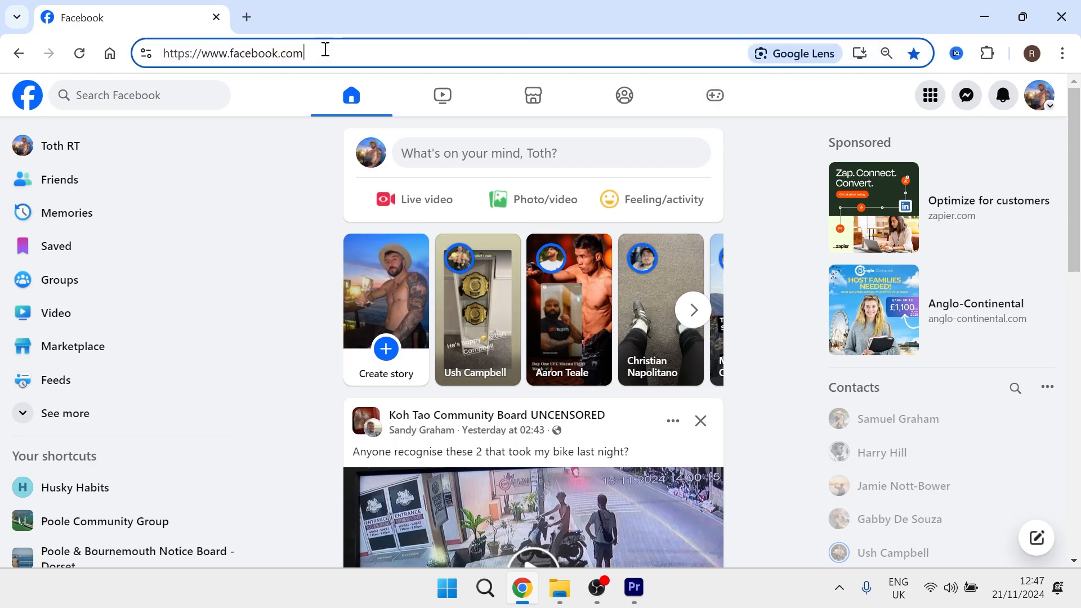
{"action": "mouse_move", "coordinate": [404, 34]}
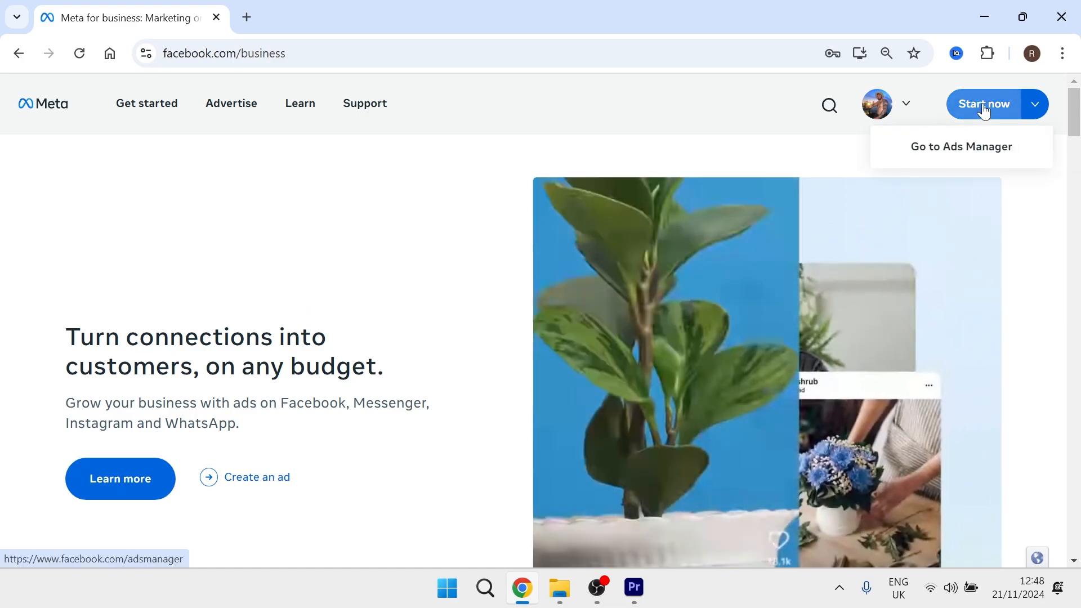
- Enter Ads Manager, dismiss the payment notice, and show the ad account switcher
{"action": "left_click", "coordinate": [961, 146]}
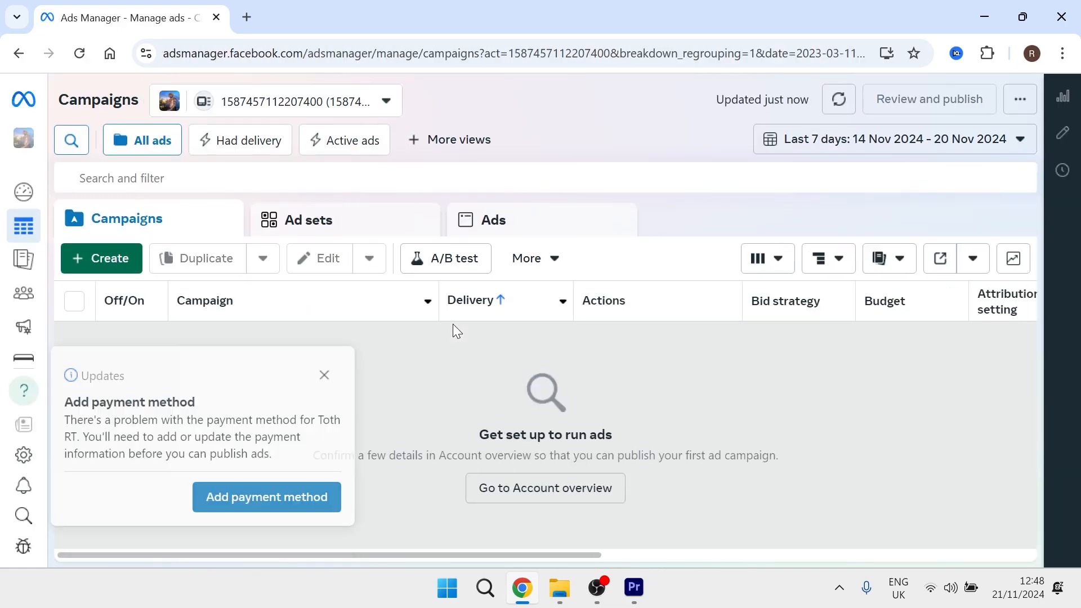
{"action": "left_click", "coordinate": [325, 374]}
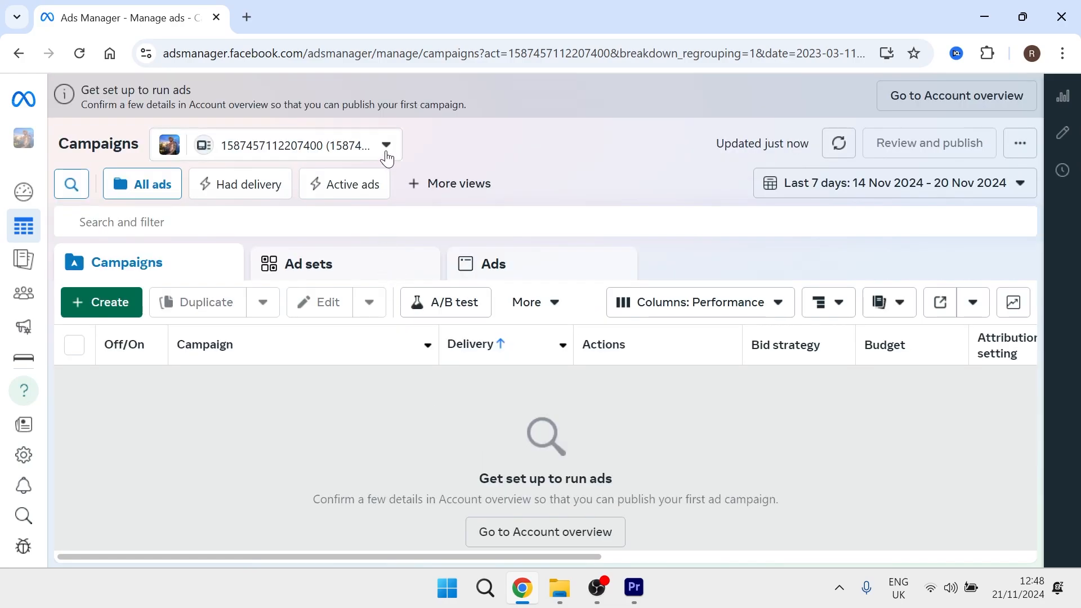
{"action": "left_click", "coordinate": [385, 146]}
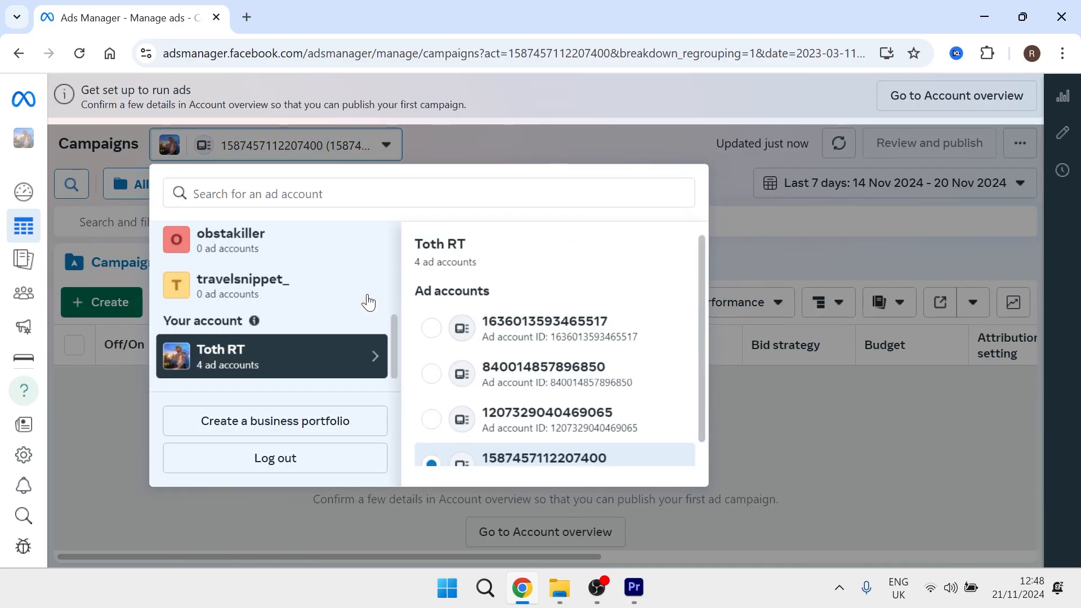
{"action": "mouse_move", "coordinate": [288, 422]}
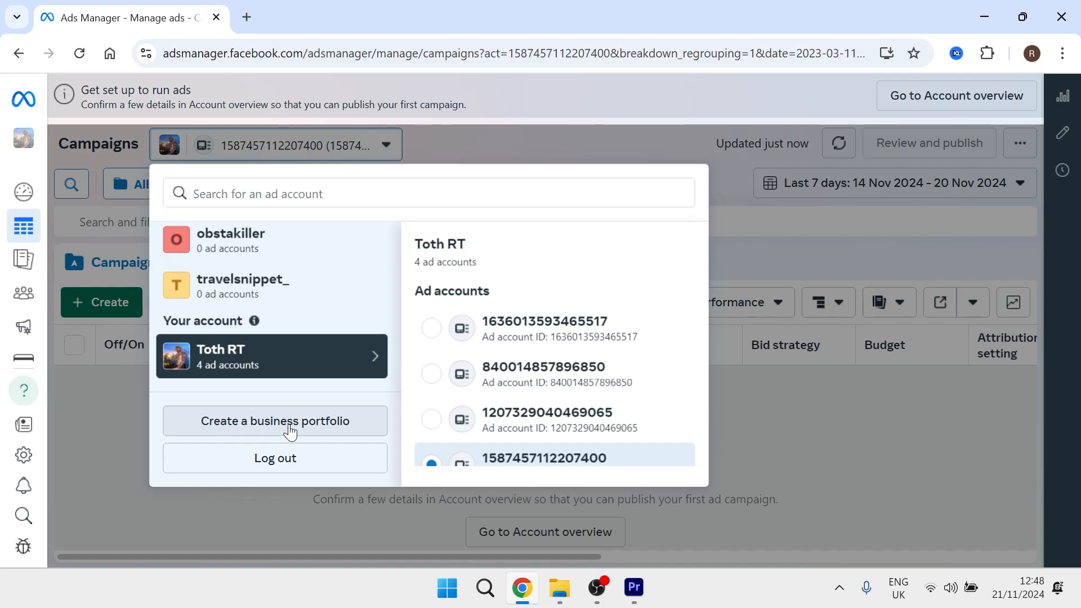
{"action": "mouse_move", "coordinate": [283, 429]}
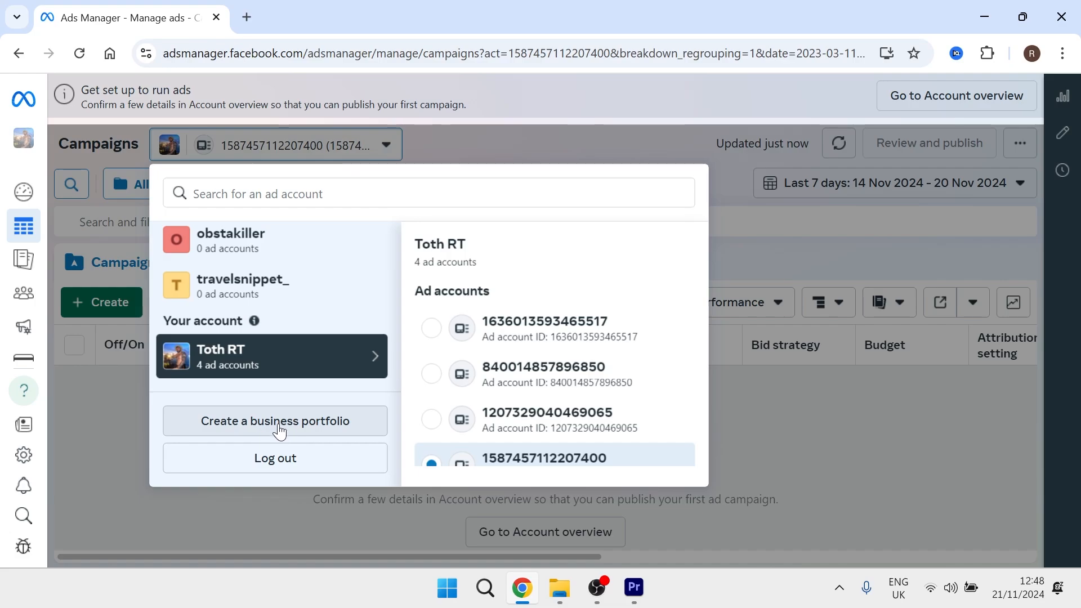
- Create the 'Rolled Ice Cream Factory' portfolio, switch to it, and open Business settings
{"action": "left_click", "coordinate": [274, 421]}
{"action": "type", "text": "Rolled Ice Cream Factory"}
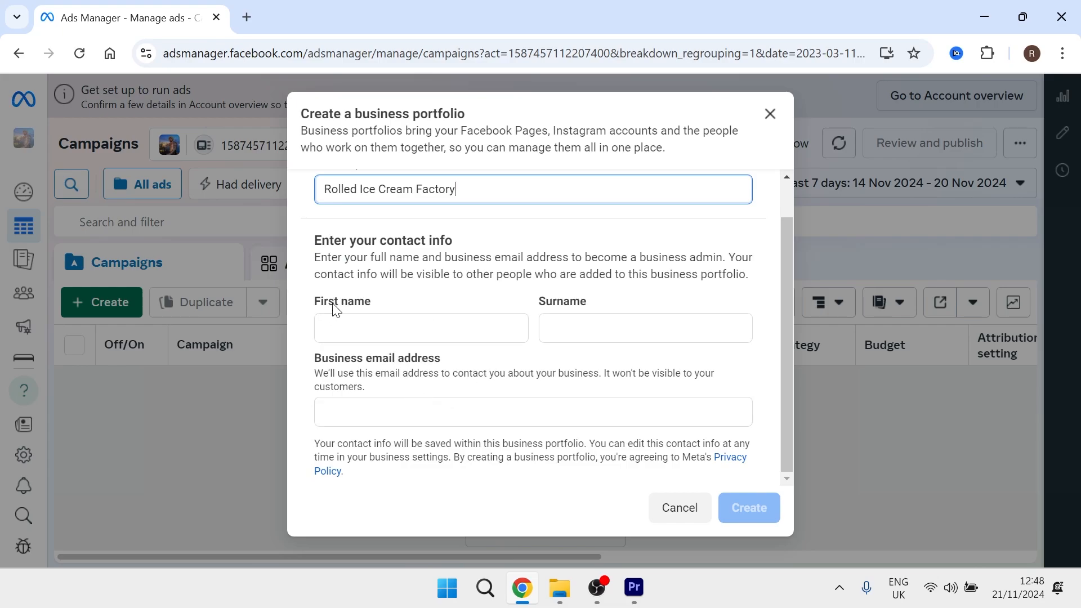
{"action": "mouse_move", "coordinate": [528, 368]}
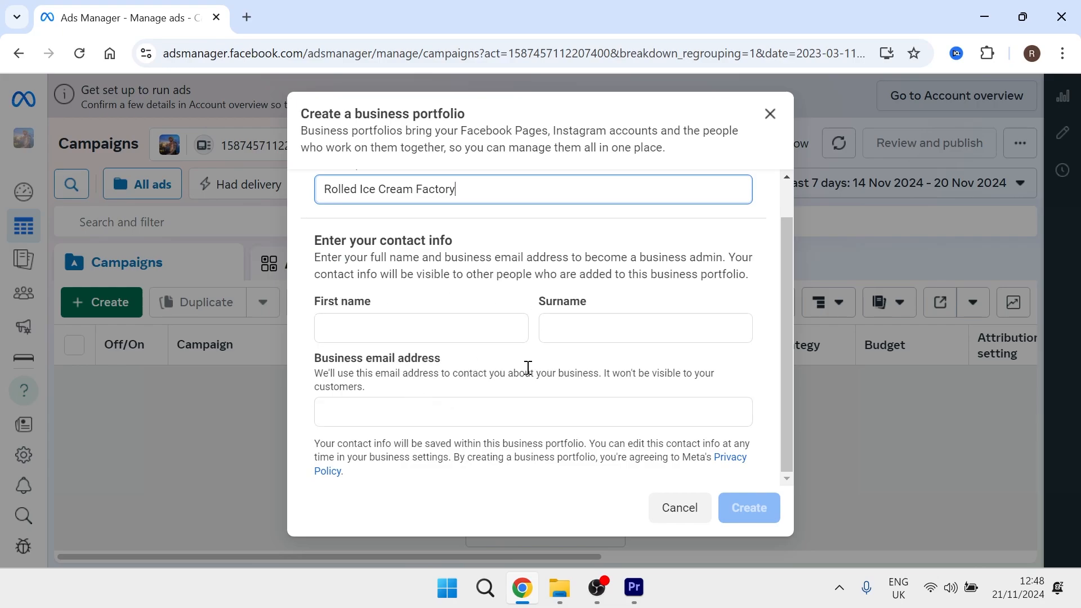
{"action": "mouse_move", "coordinate": [749, 507]}
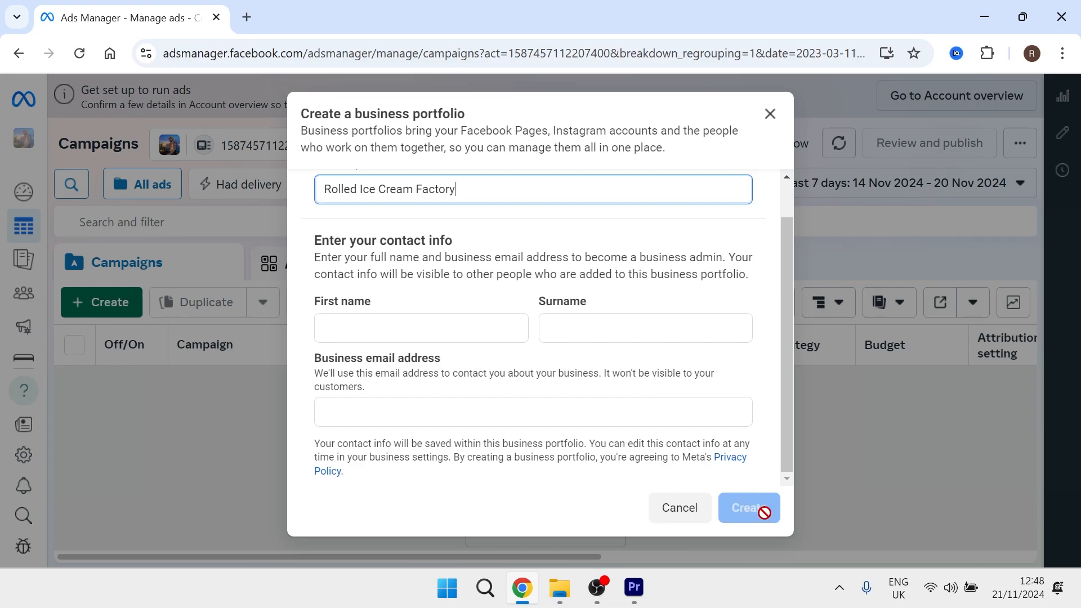
{"action": "left_click", "coordinate": [679, 508]}
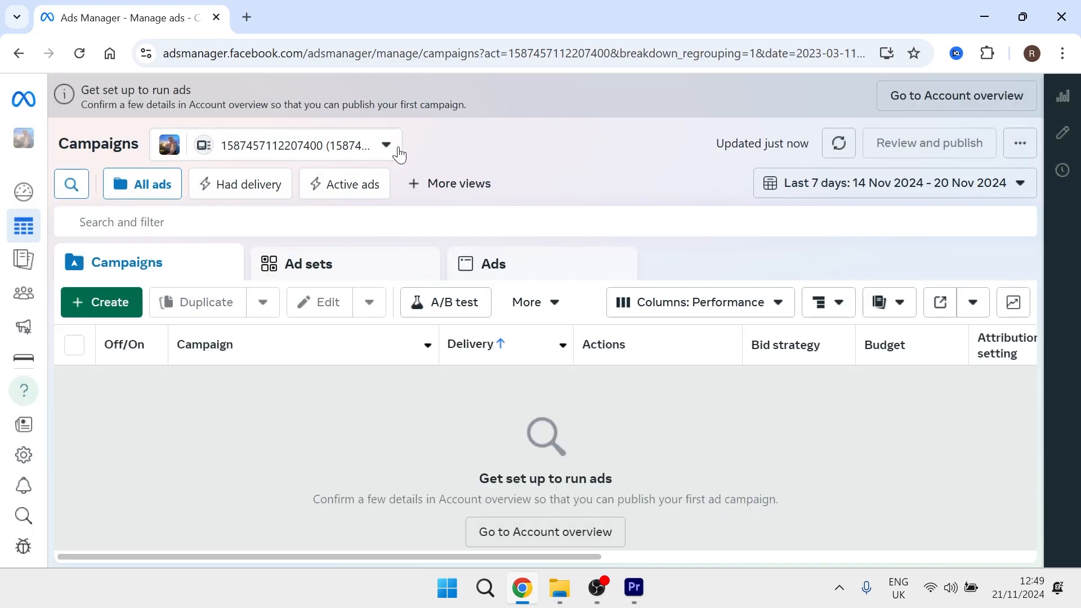
{"action": "left_click", "coordinate": [387, 145]}
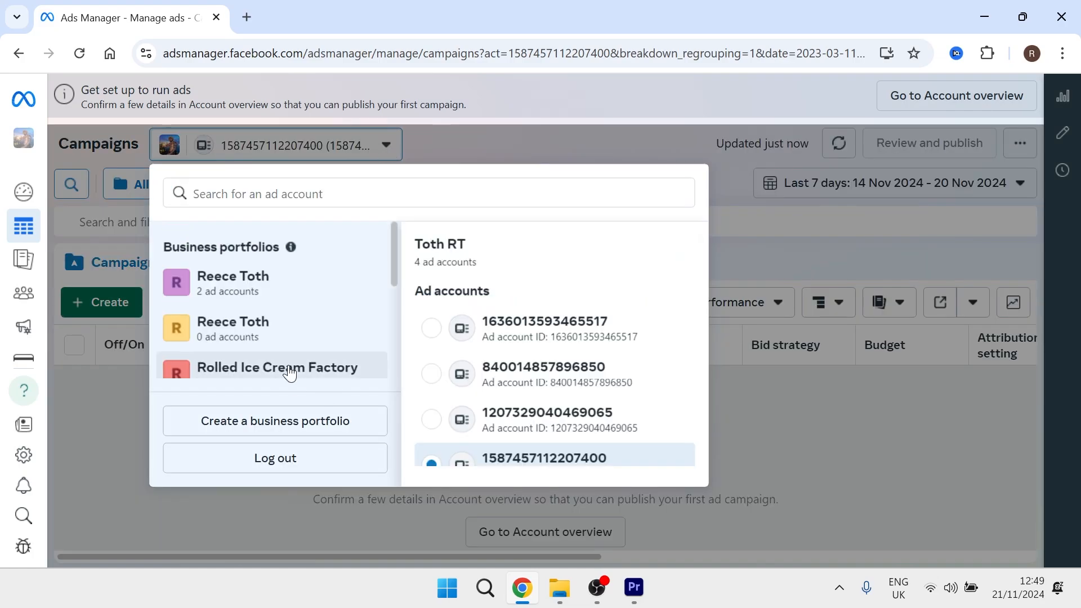
{"action": "left_click", "coordinate": [277, 366]}
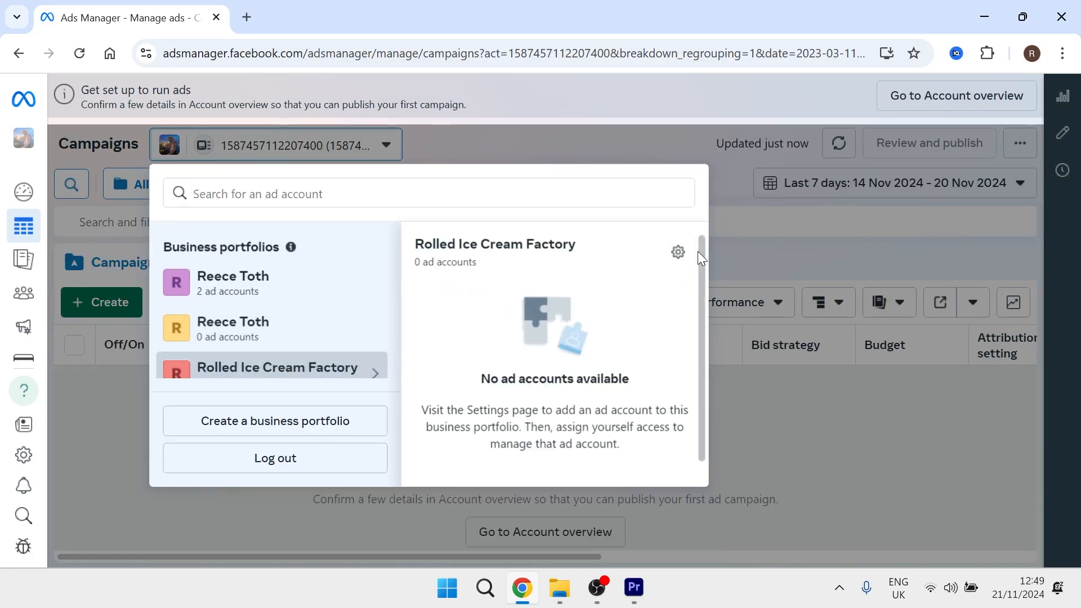
{"action": "mouse_move", "coordinate": [678, 252]}
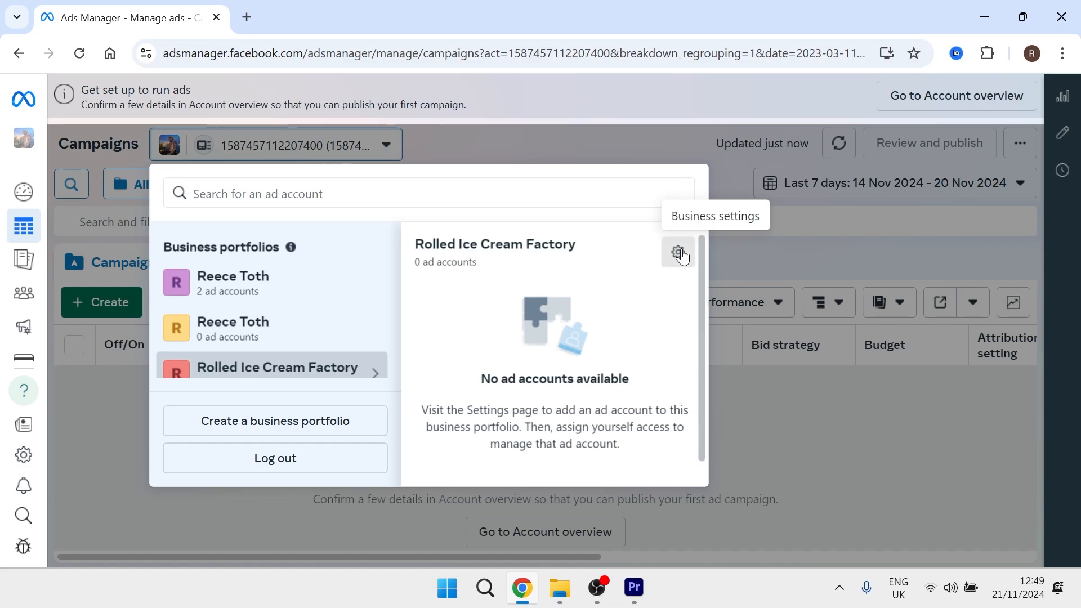
{"action": "left_click", "coordinate": [678, 253]}
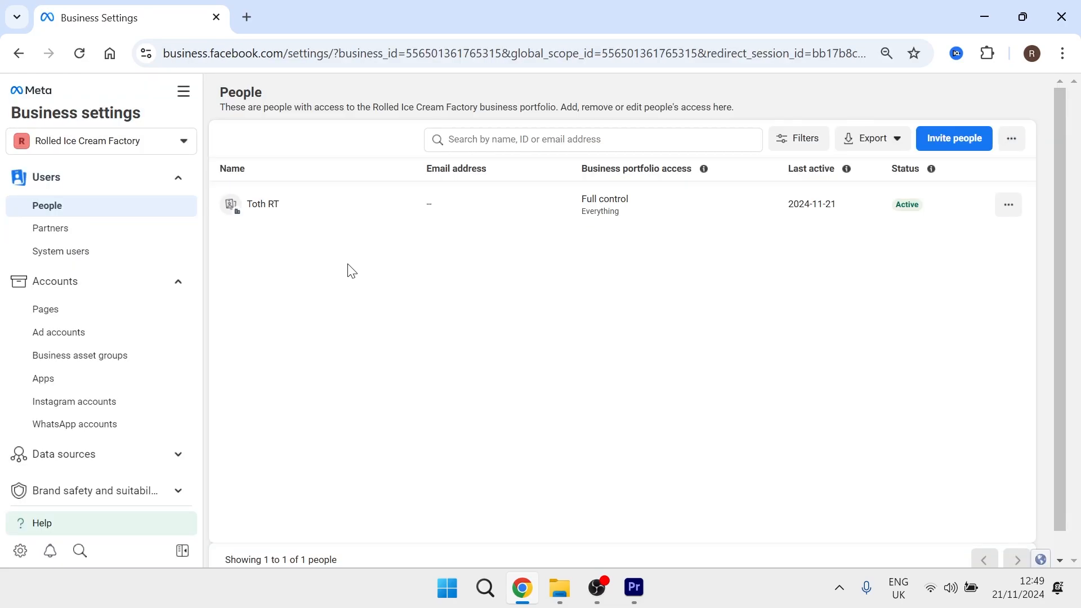
{"action": "mouse_move", "coordinate": [286, 297]}
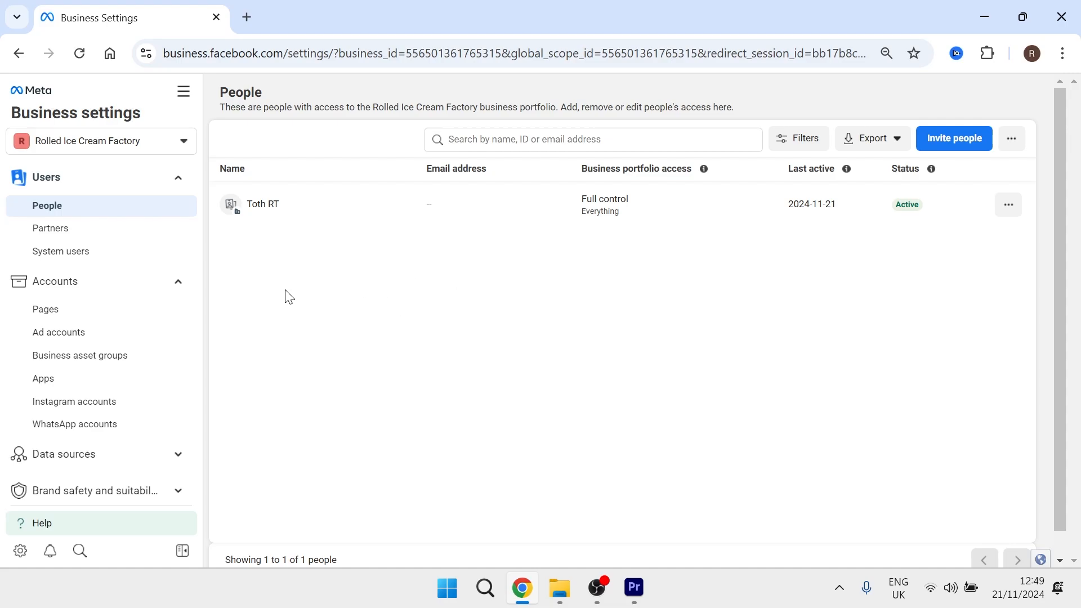
- Review the People list, then view the portfolio's Instagram accounts page
{"action": "scroll", "scroll_direction": "down", "scroll_amount": 3}
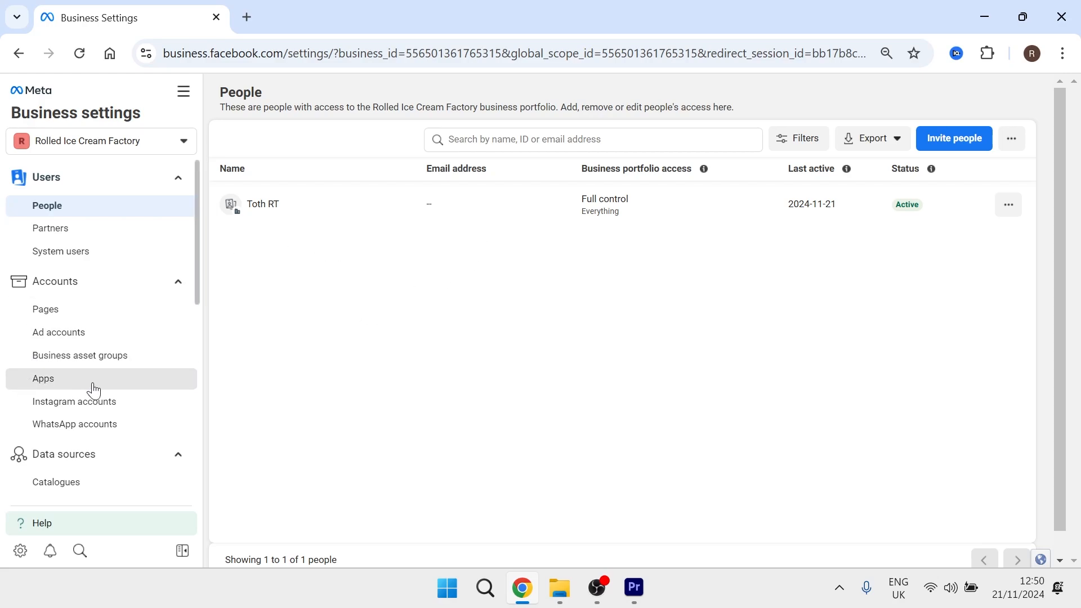
{"action": "left_click", "coordinate": [76, 401]}
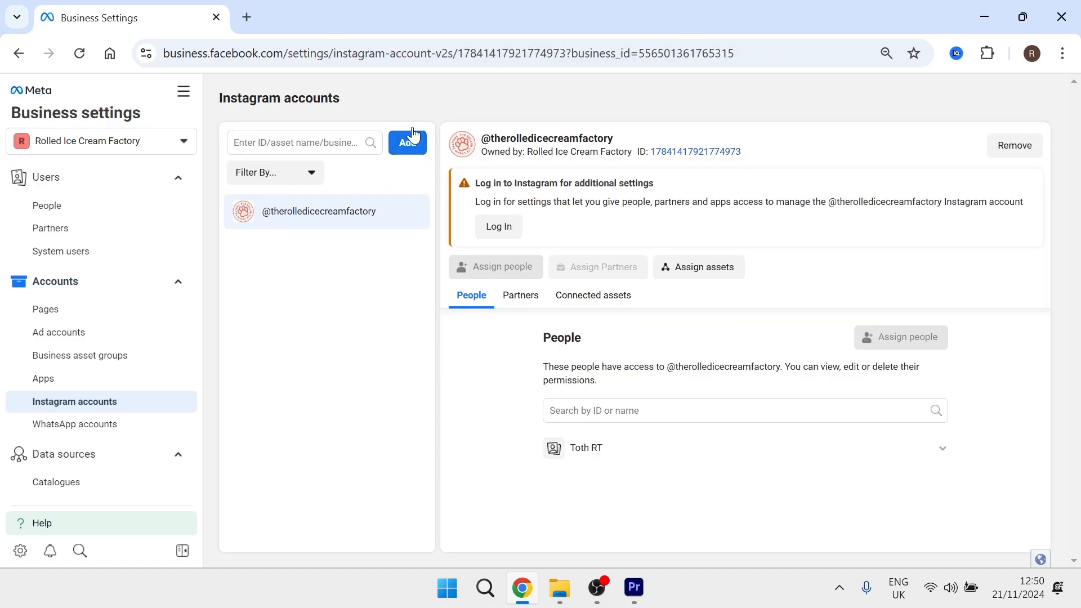
{"action": "mouse_move", "coordinate": [316, 331]}
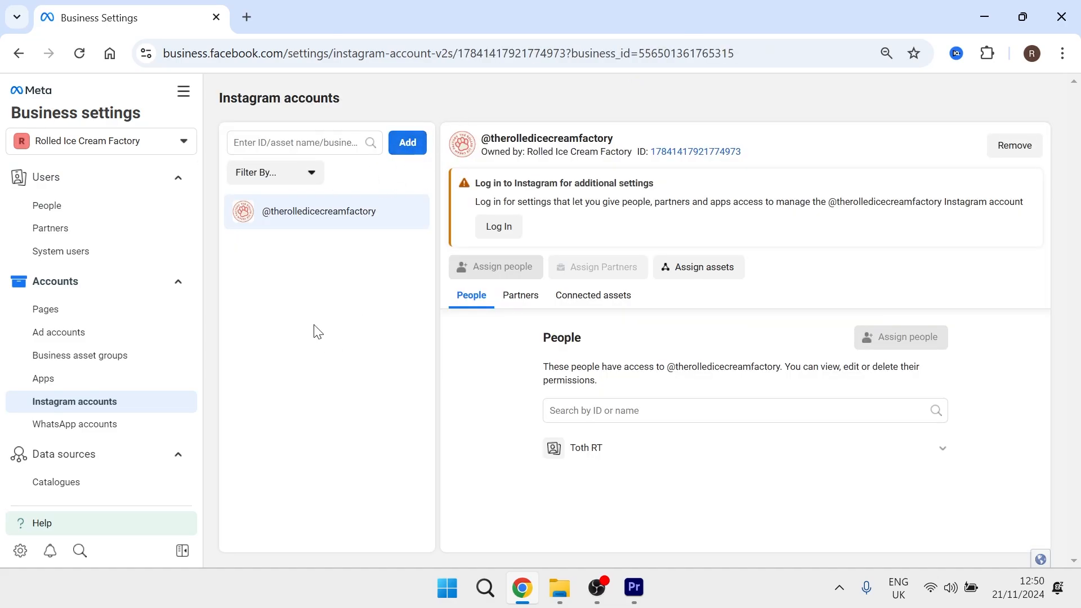
{"action": "mouse_move", "coordinate": [90, 405]}
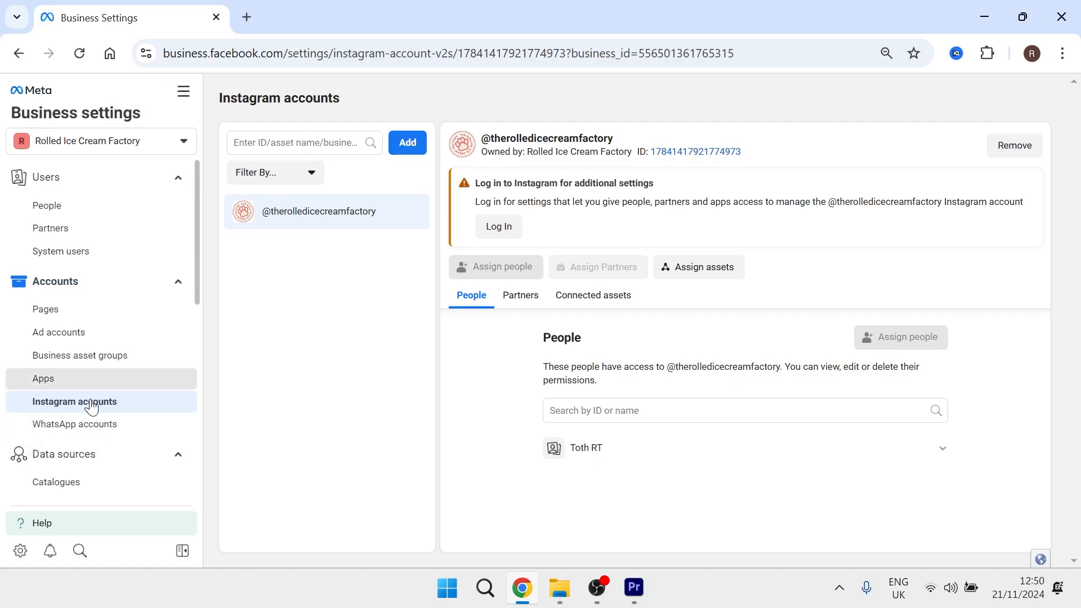
{"action": "mouse_move", "coordinate": [325, 377]}
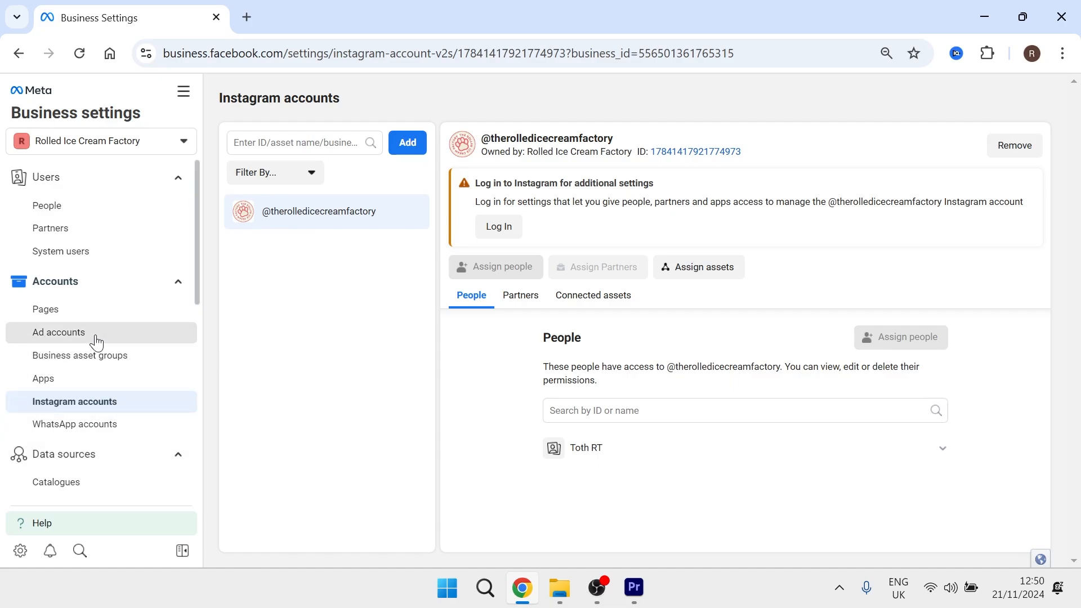
- Go to the empty Ad accounts page and list its Add options
{"action": "left_click", "coordinate": [58, 331]}
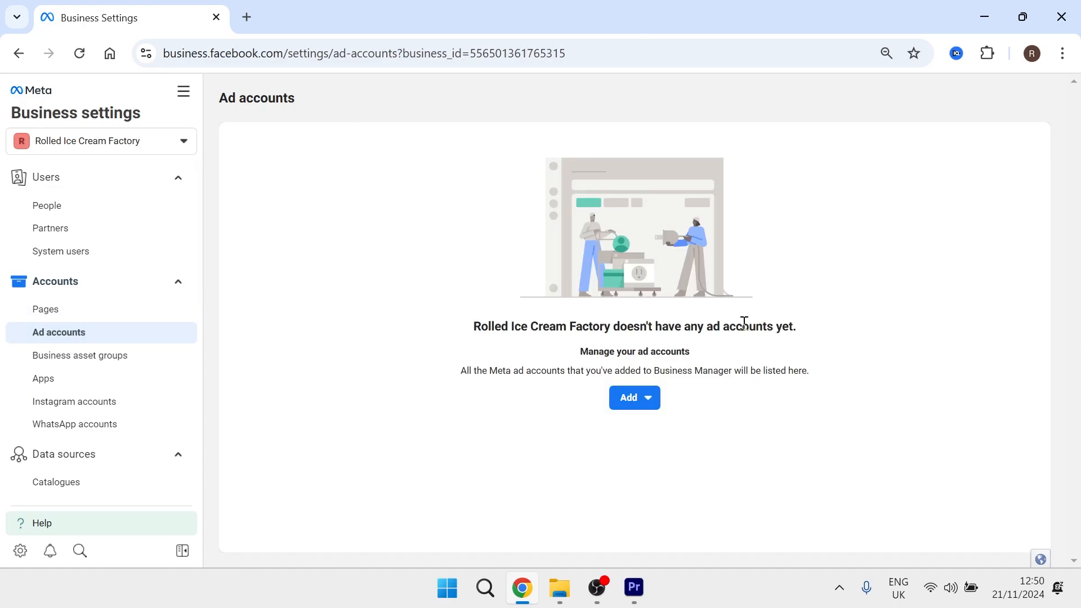
{"action": "mouse_move", "coordinate": [353, 130]}
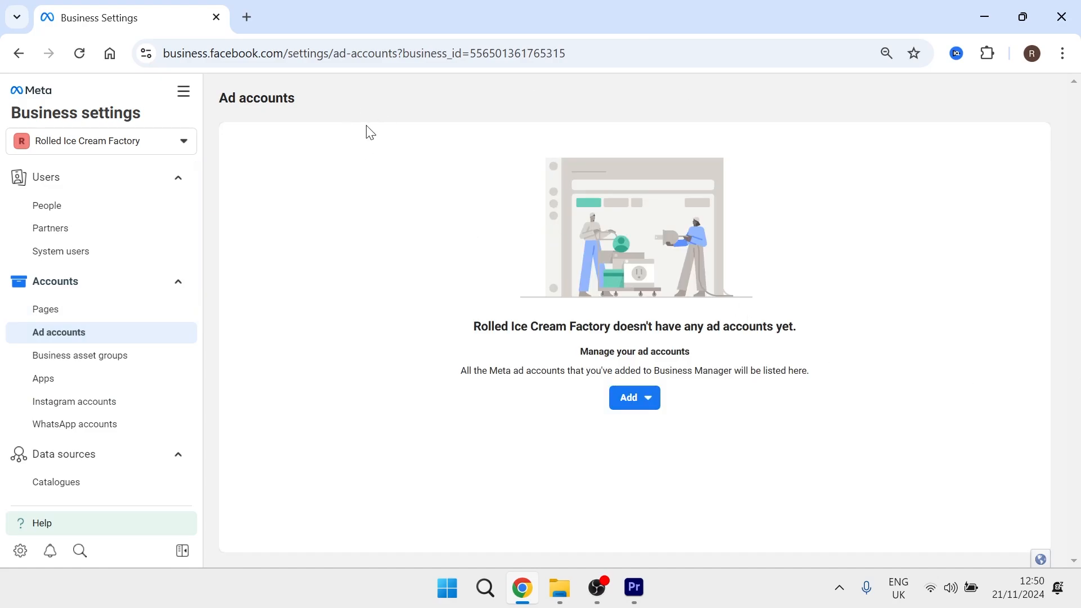
{"action": "left_click", "coordinate": [632, 397]}
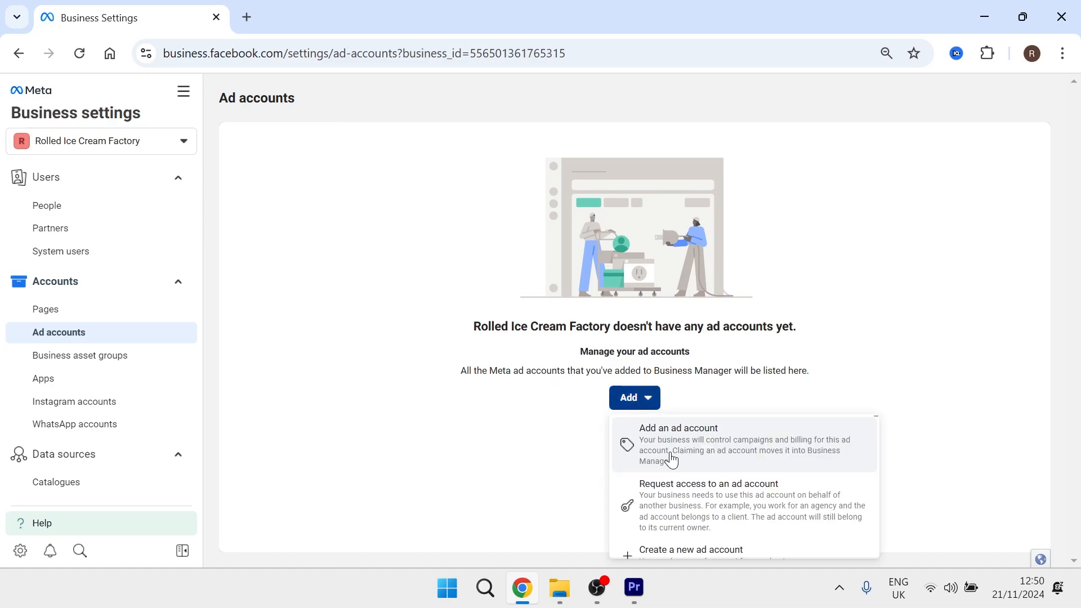
{"action": "mouse_move", "coordinate": [704, 463]}
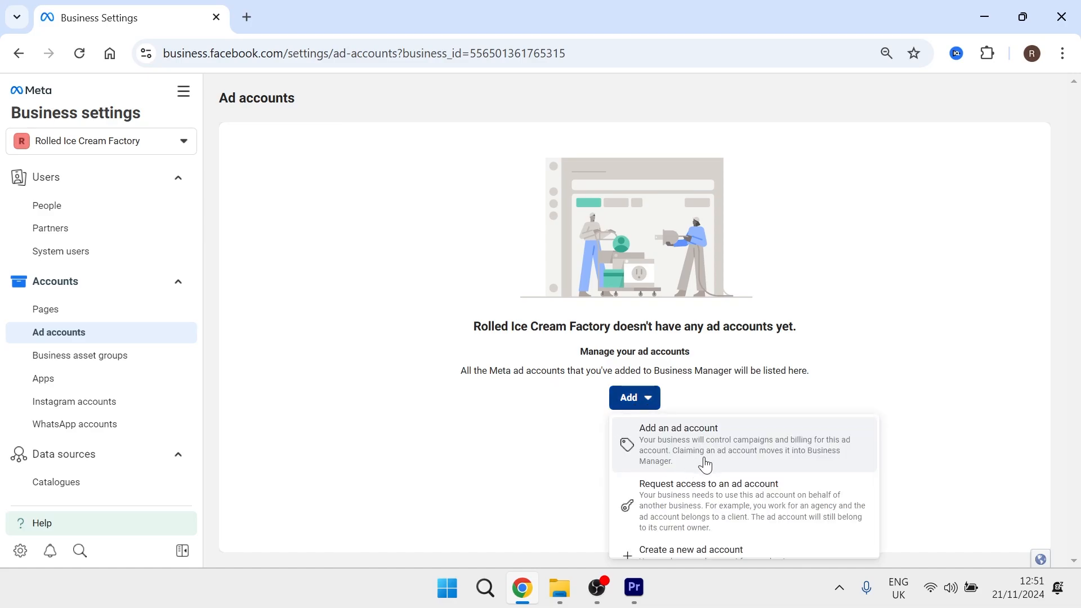
{"action": "mouse_move", "coordinate": [696, 429]}
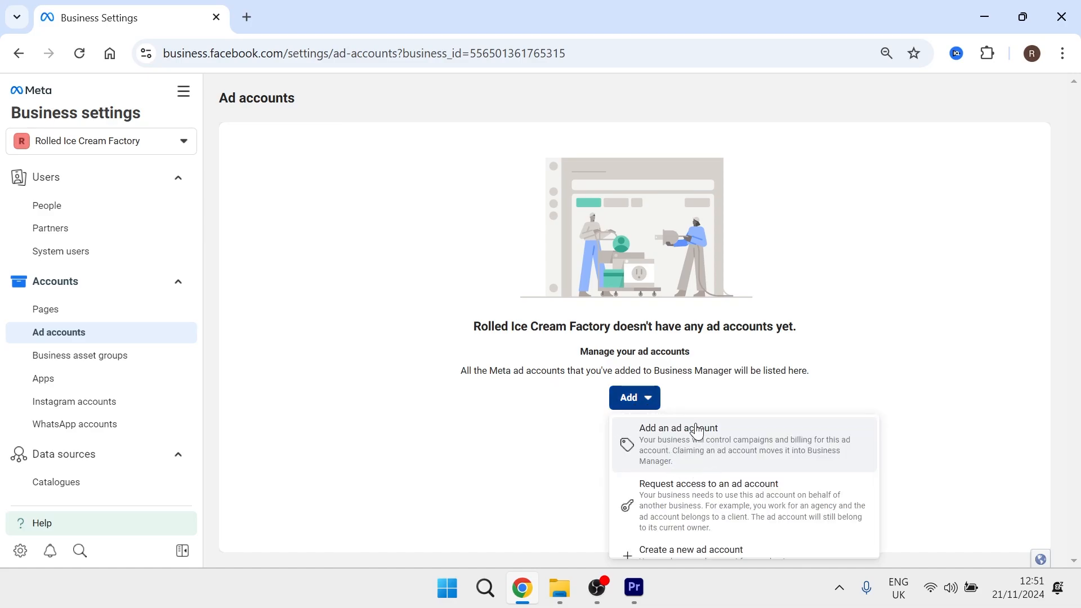
{"action": "scroll", "scroll_direction": "down", "scroll_amount": 3}
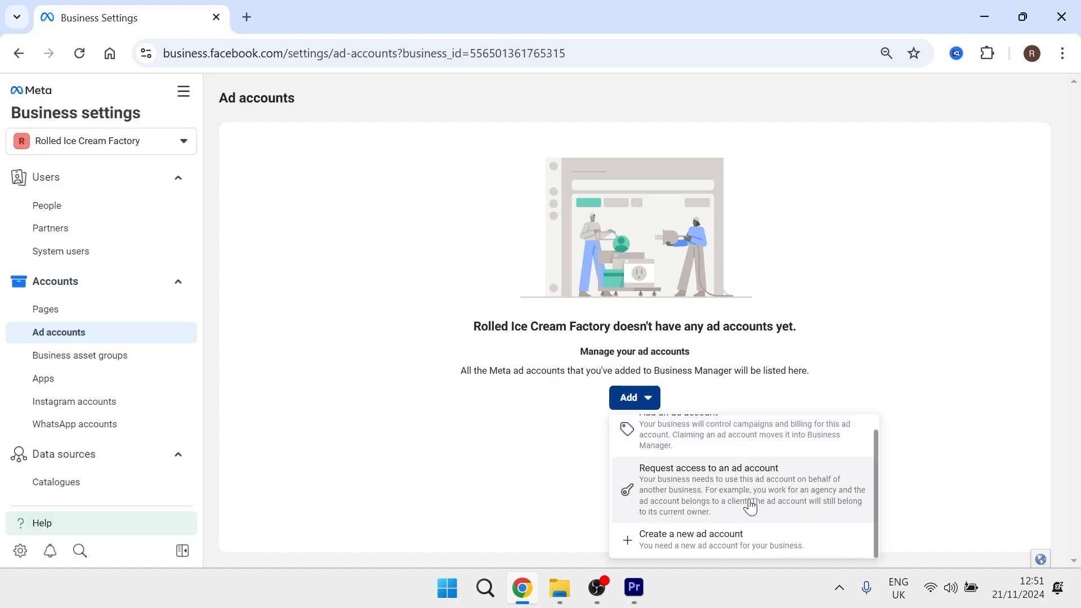
{"action": "mouse_move", "coordinate": [732, 494]}
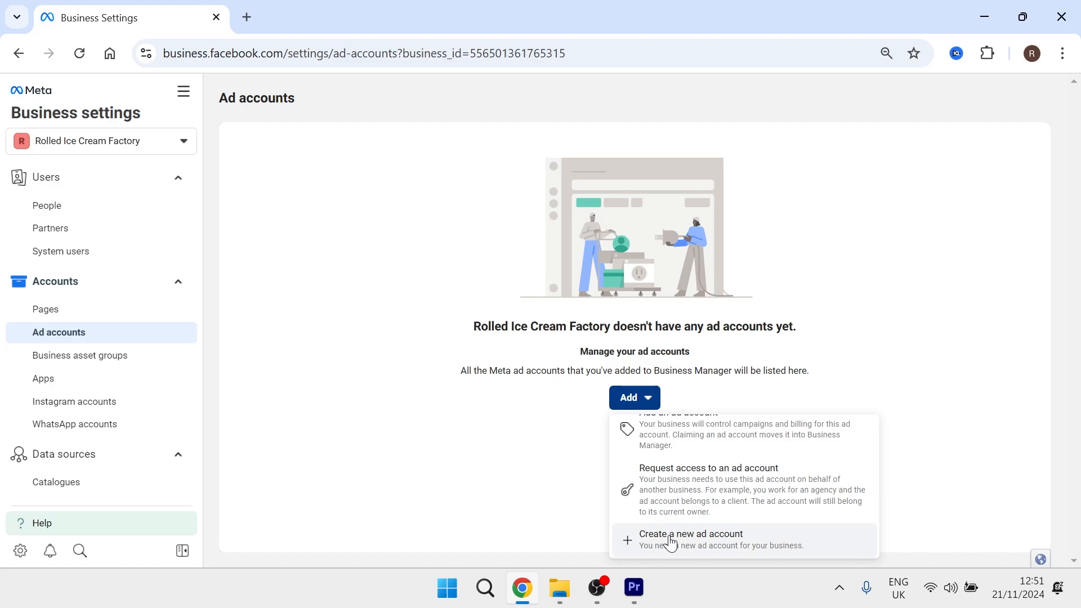
- Create a new ad account named 'New Acc' for My business
{"action": "left_click", "coordinate": [689, 540]}
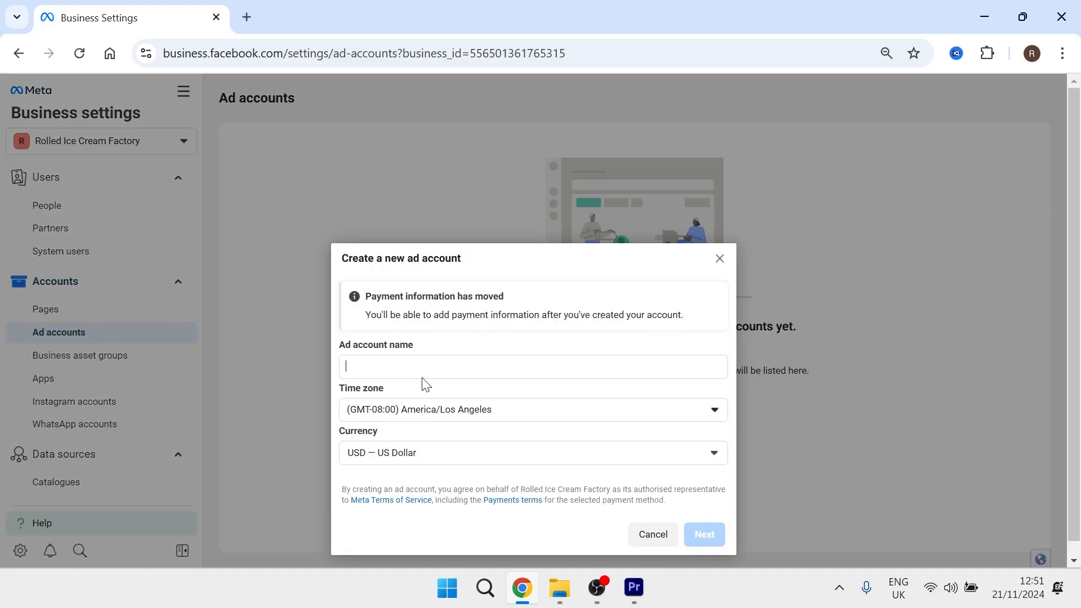
{"action": "left_click", "coordinate": [532, 366]}
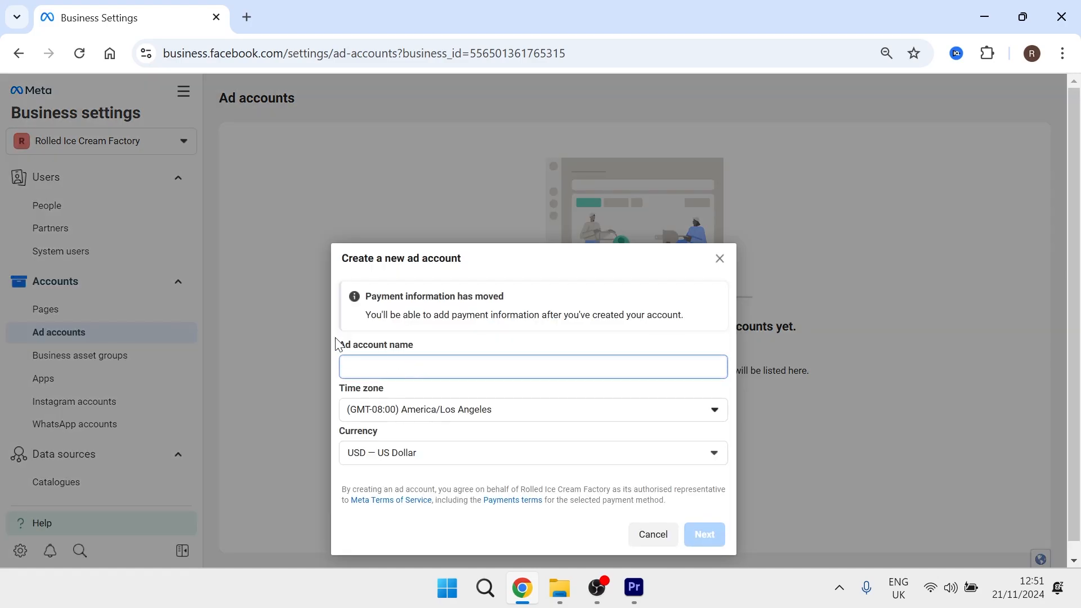
{"action": "type", "text": "New Acc"}
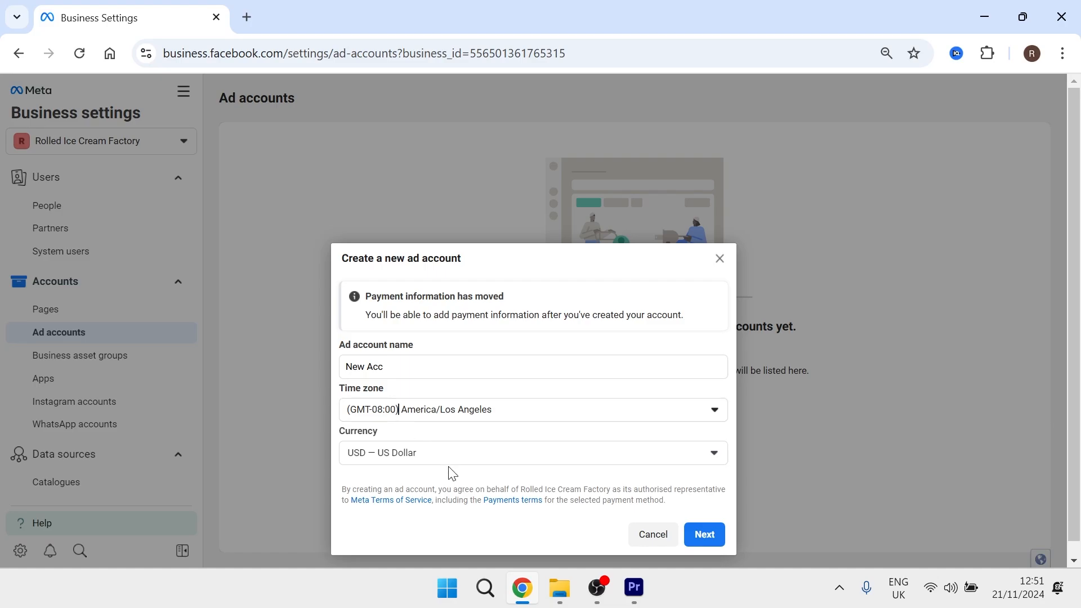
{"action": "left_click", "coordinate": [703, 534]}
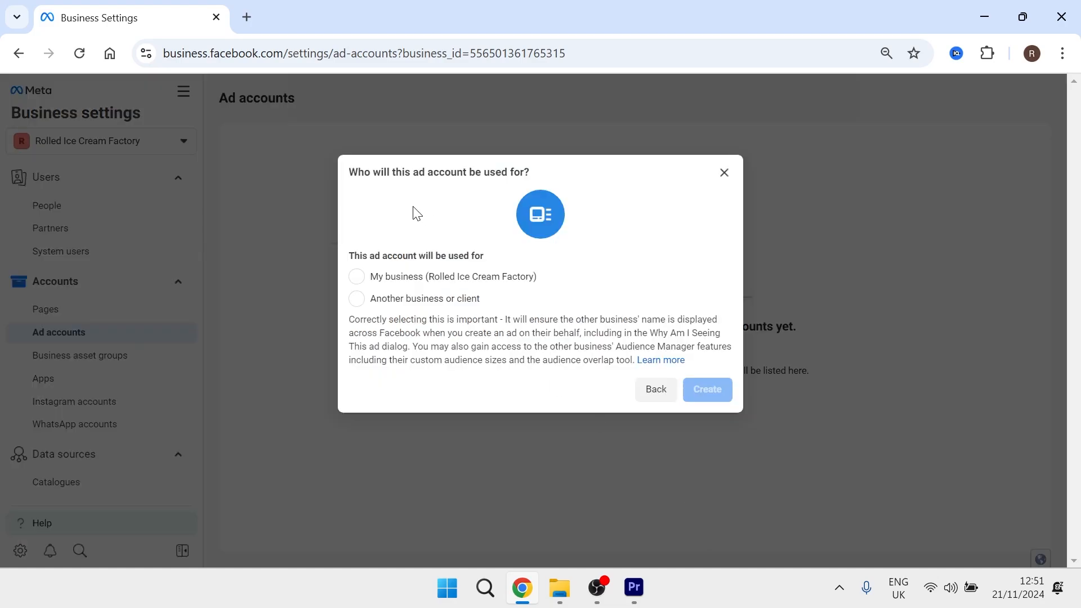
{"action": "mouse_move", "coordinate": [416, 288]}
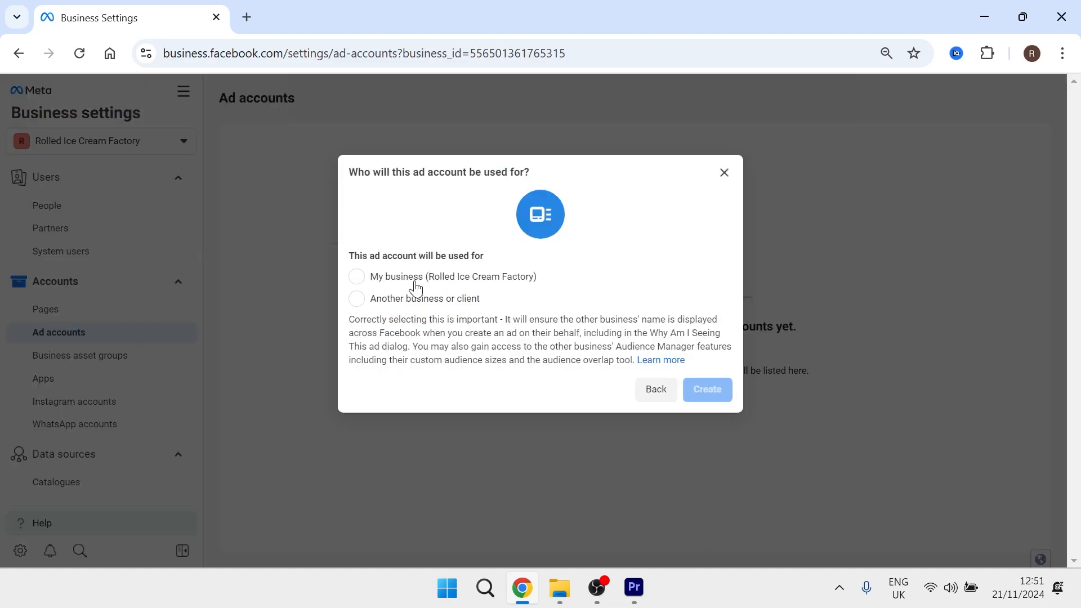
{"action": "left_click", "coordinate": [357, 276]}
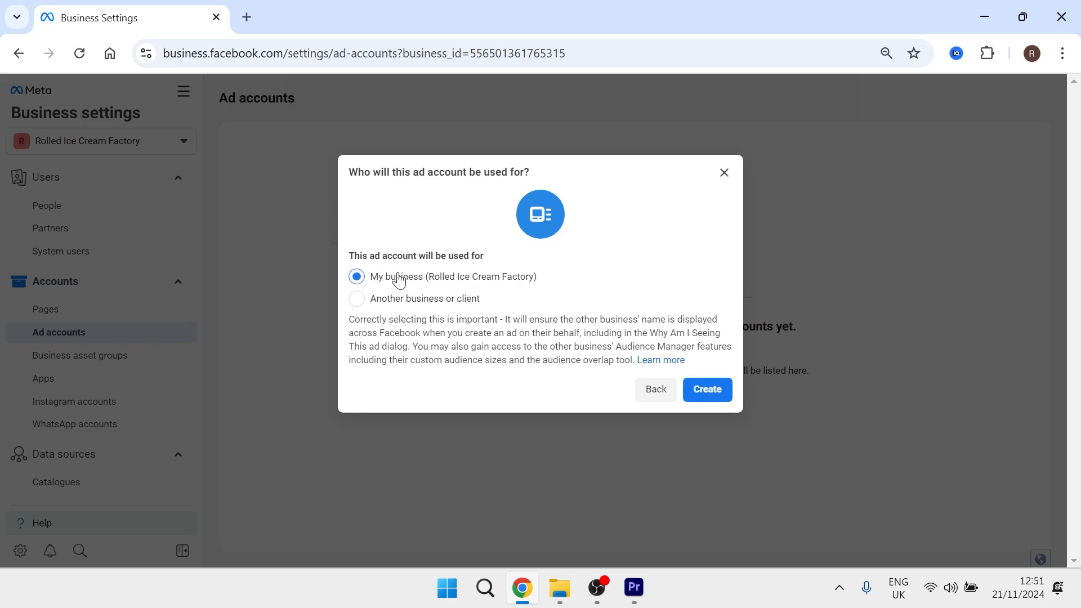
{"action": "left_click", "coordinate": [706, 389]}
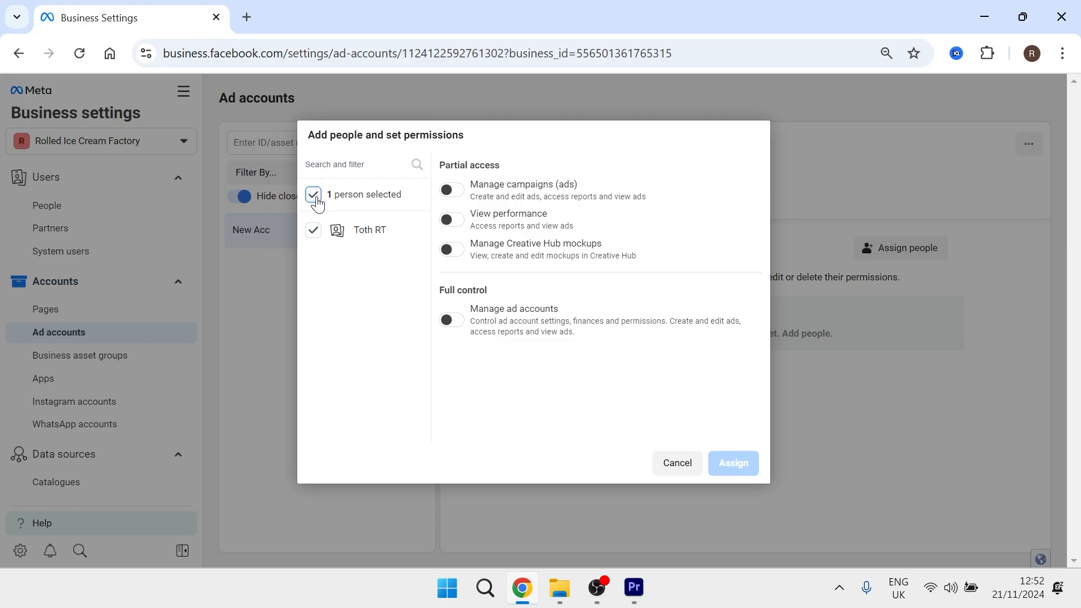
{"action": "mouse_move", "coordinate": [390, 212]}
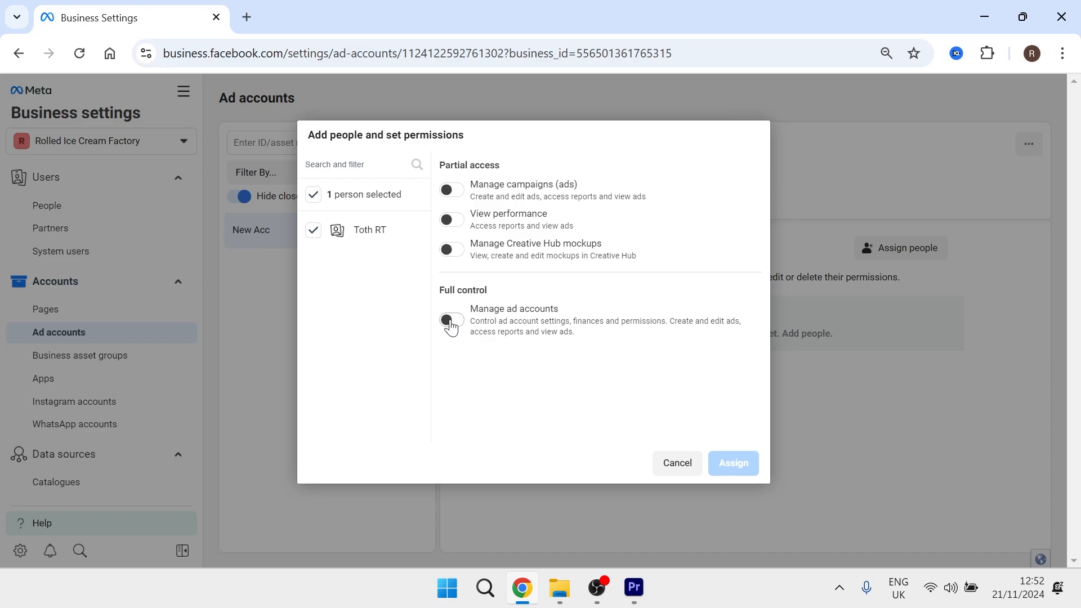
- Turn on Manage ad accounts under Full control and assign it
{"action": "left_click", "coordinate": [451, 320]}
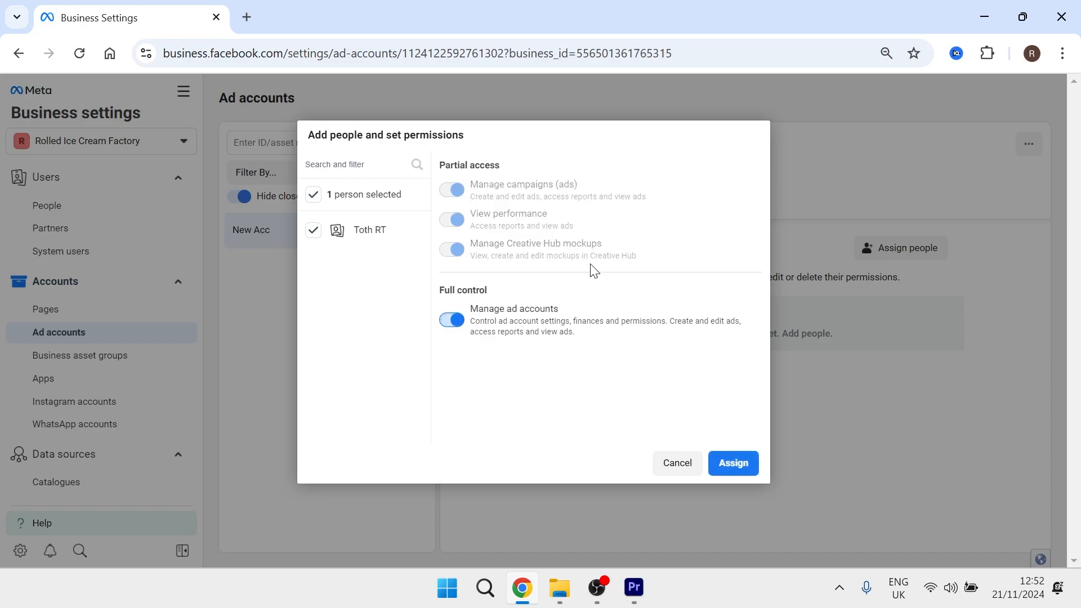
{"action": "mouse_move", "coordinate": [733, 469]}
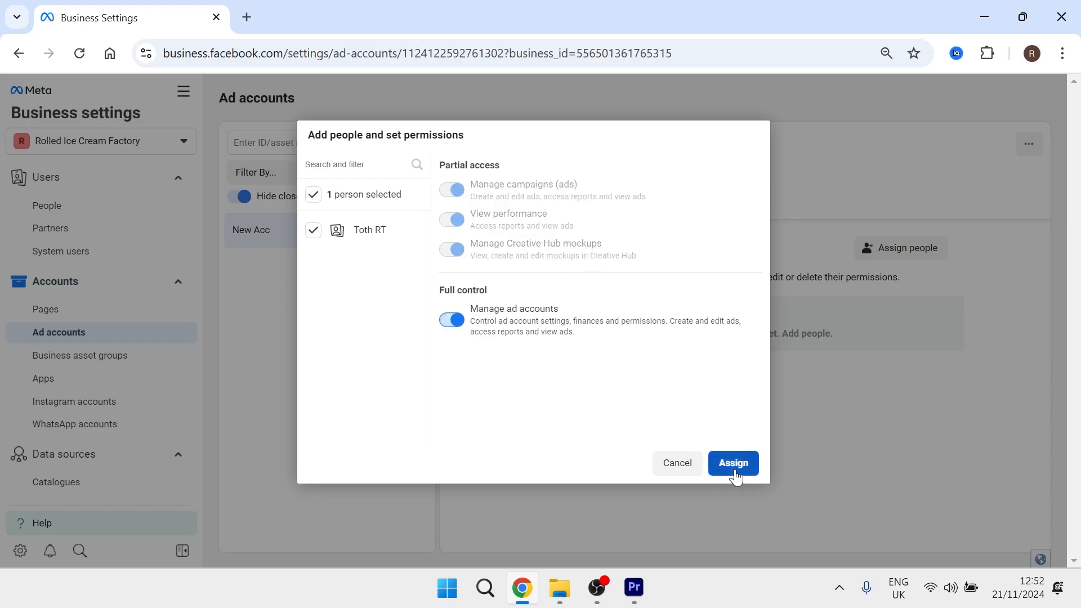
{"action": "left_click", "coordinate": [731, 463]}
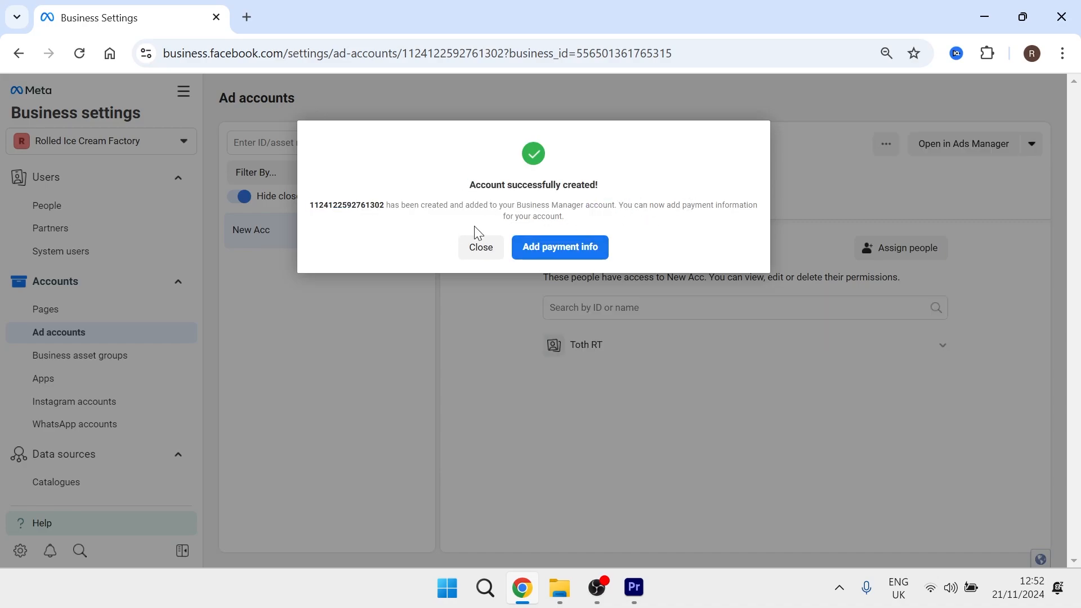
{"action": "mouse_move", "coordinate": [589, 222]}
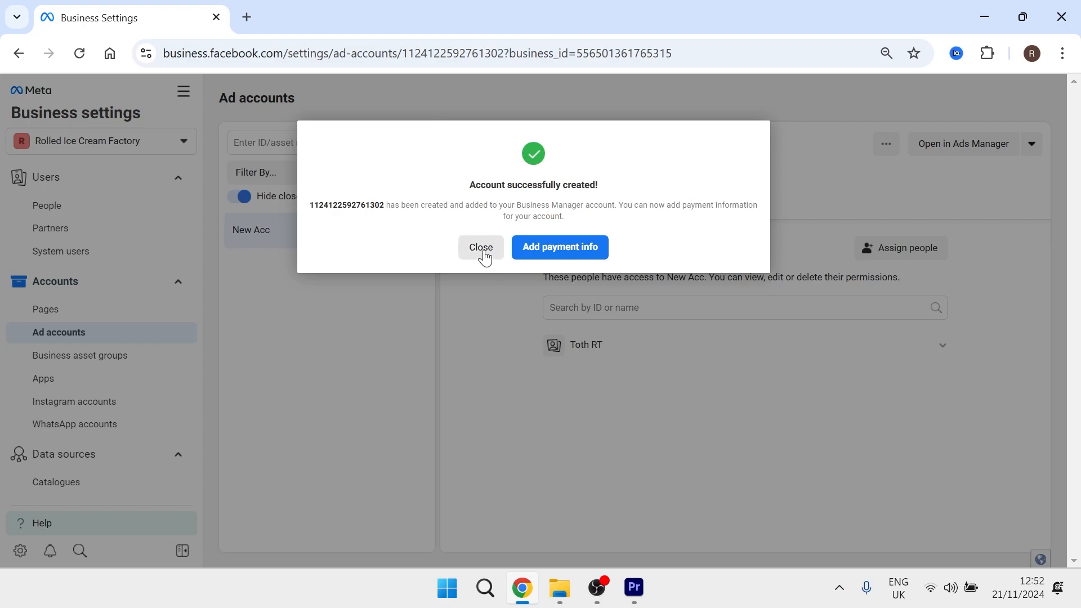
- Close the 'Account successfully created' dialog to reveal New Acc's People page
{"action": "left_click", "coordinate": [480, 246]}
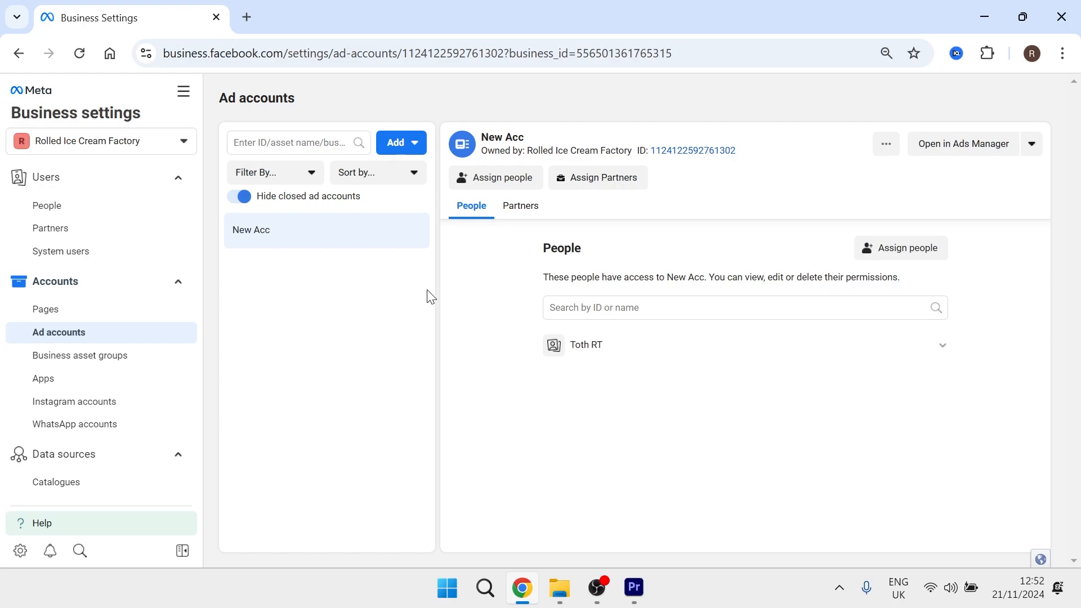
{"action": "mouse_move", "coordinate": [500, 296]}
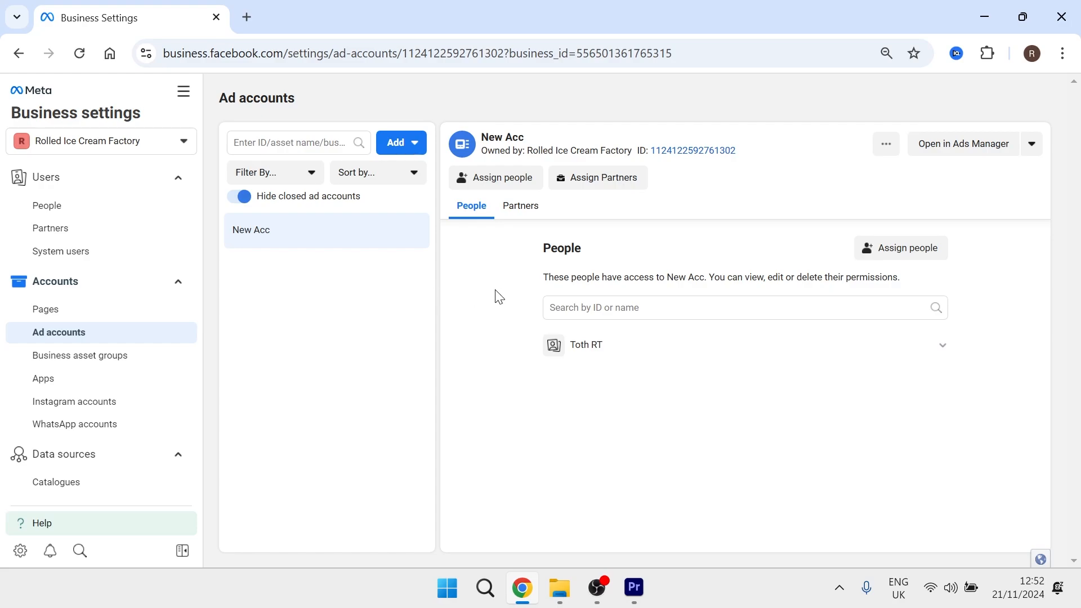
{"action": "mouse_move", "coordinate": [553, 459]}
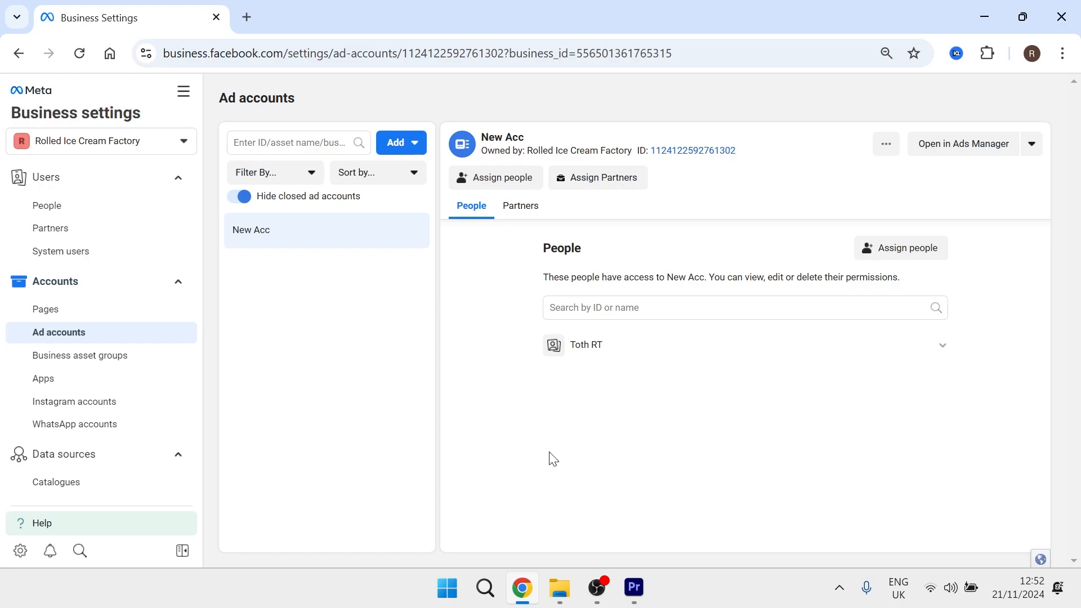